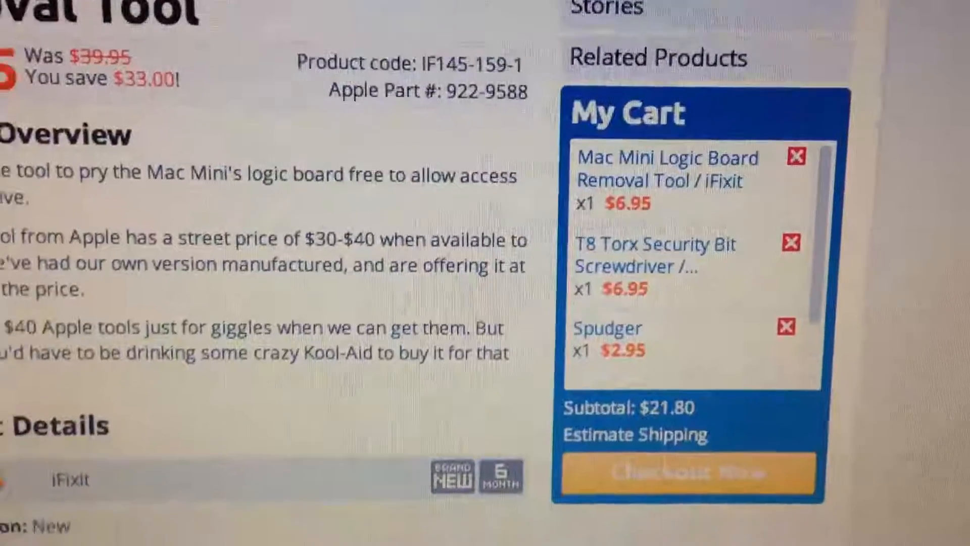
pyautogui.scroll(-3)
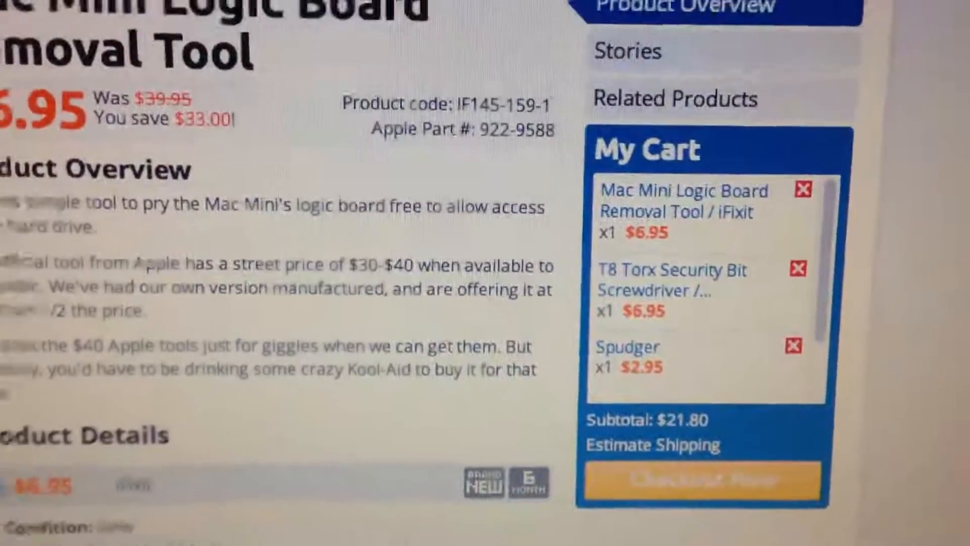